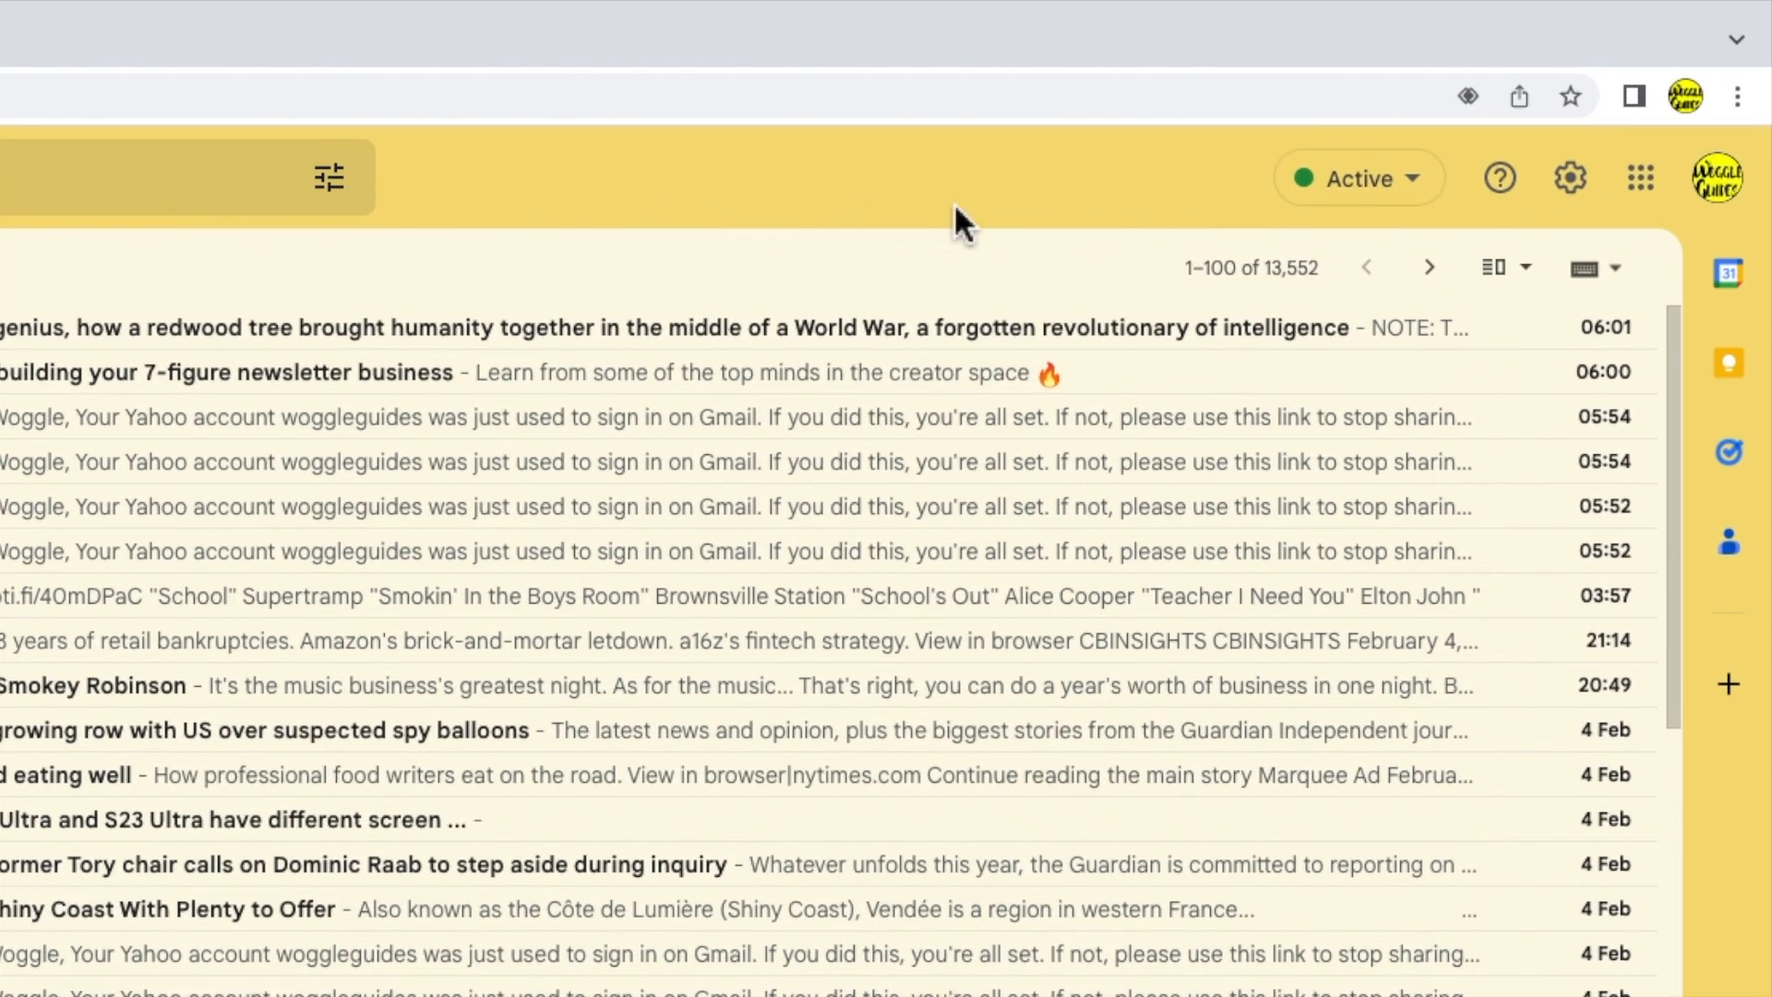
mouse_move(1091, 221)
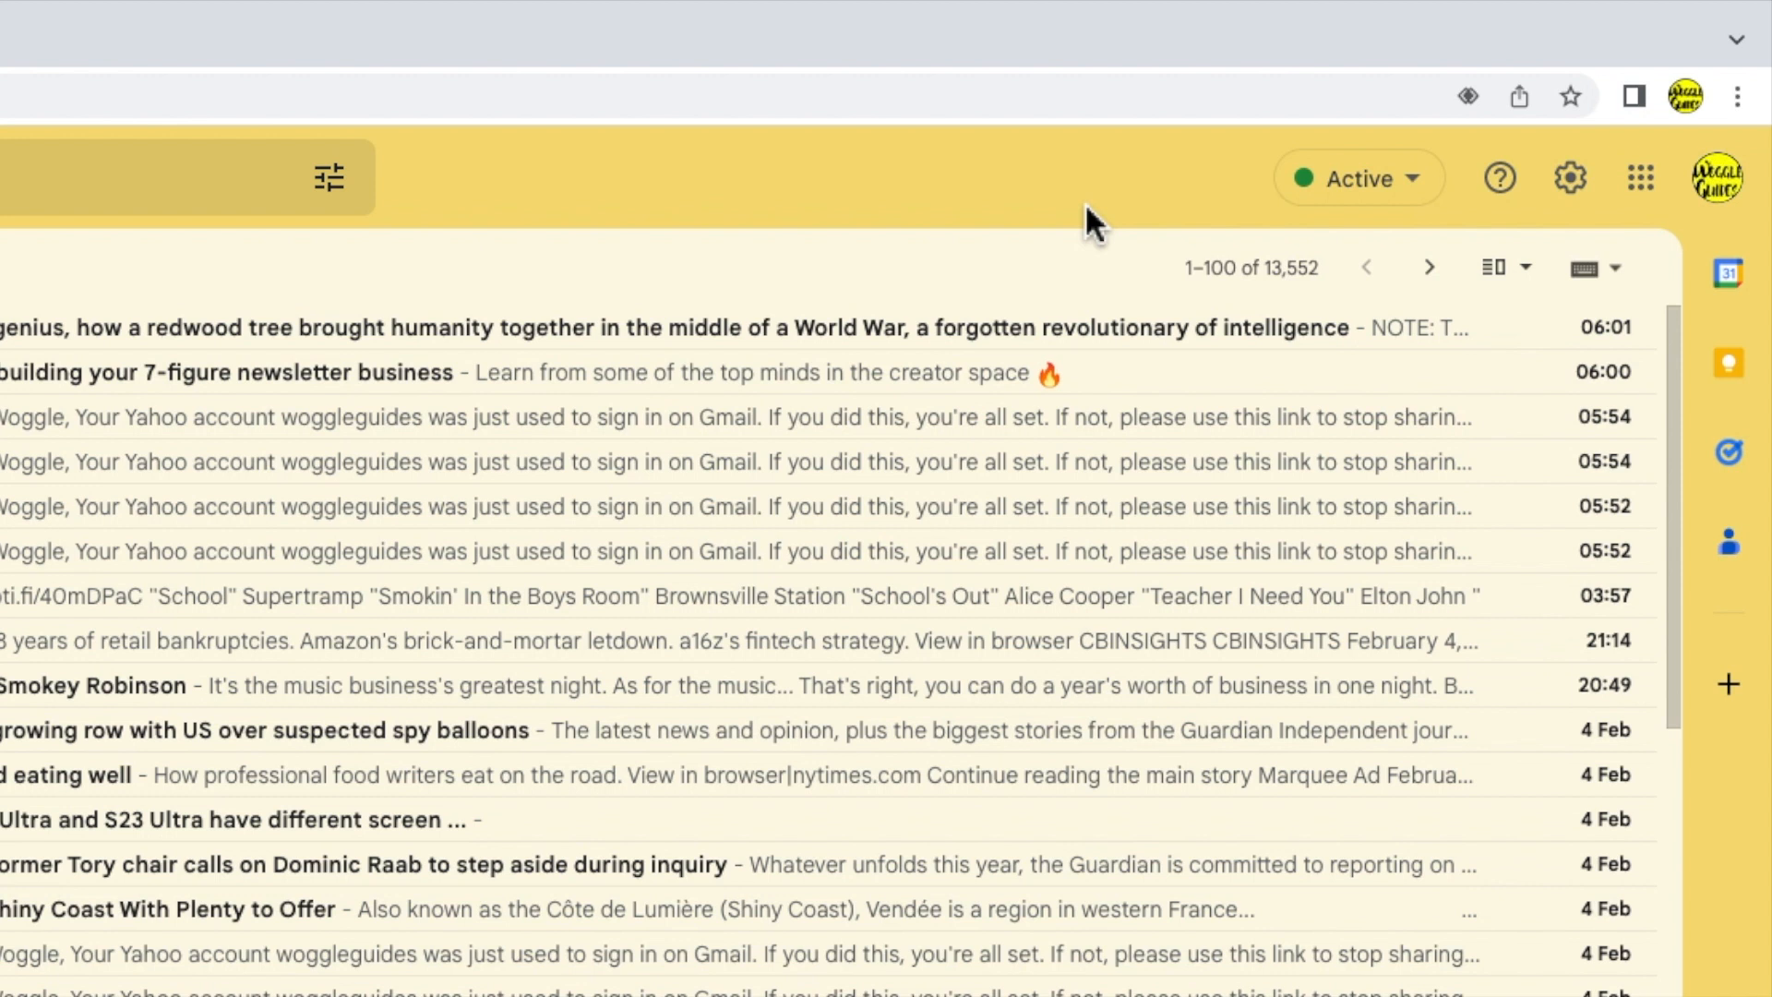
mouse_move(1365, 237)
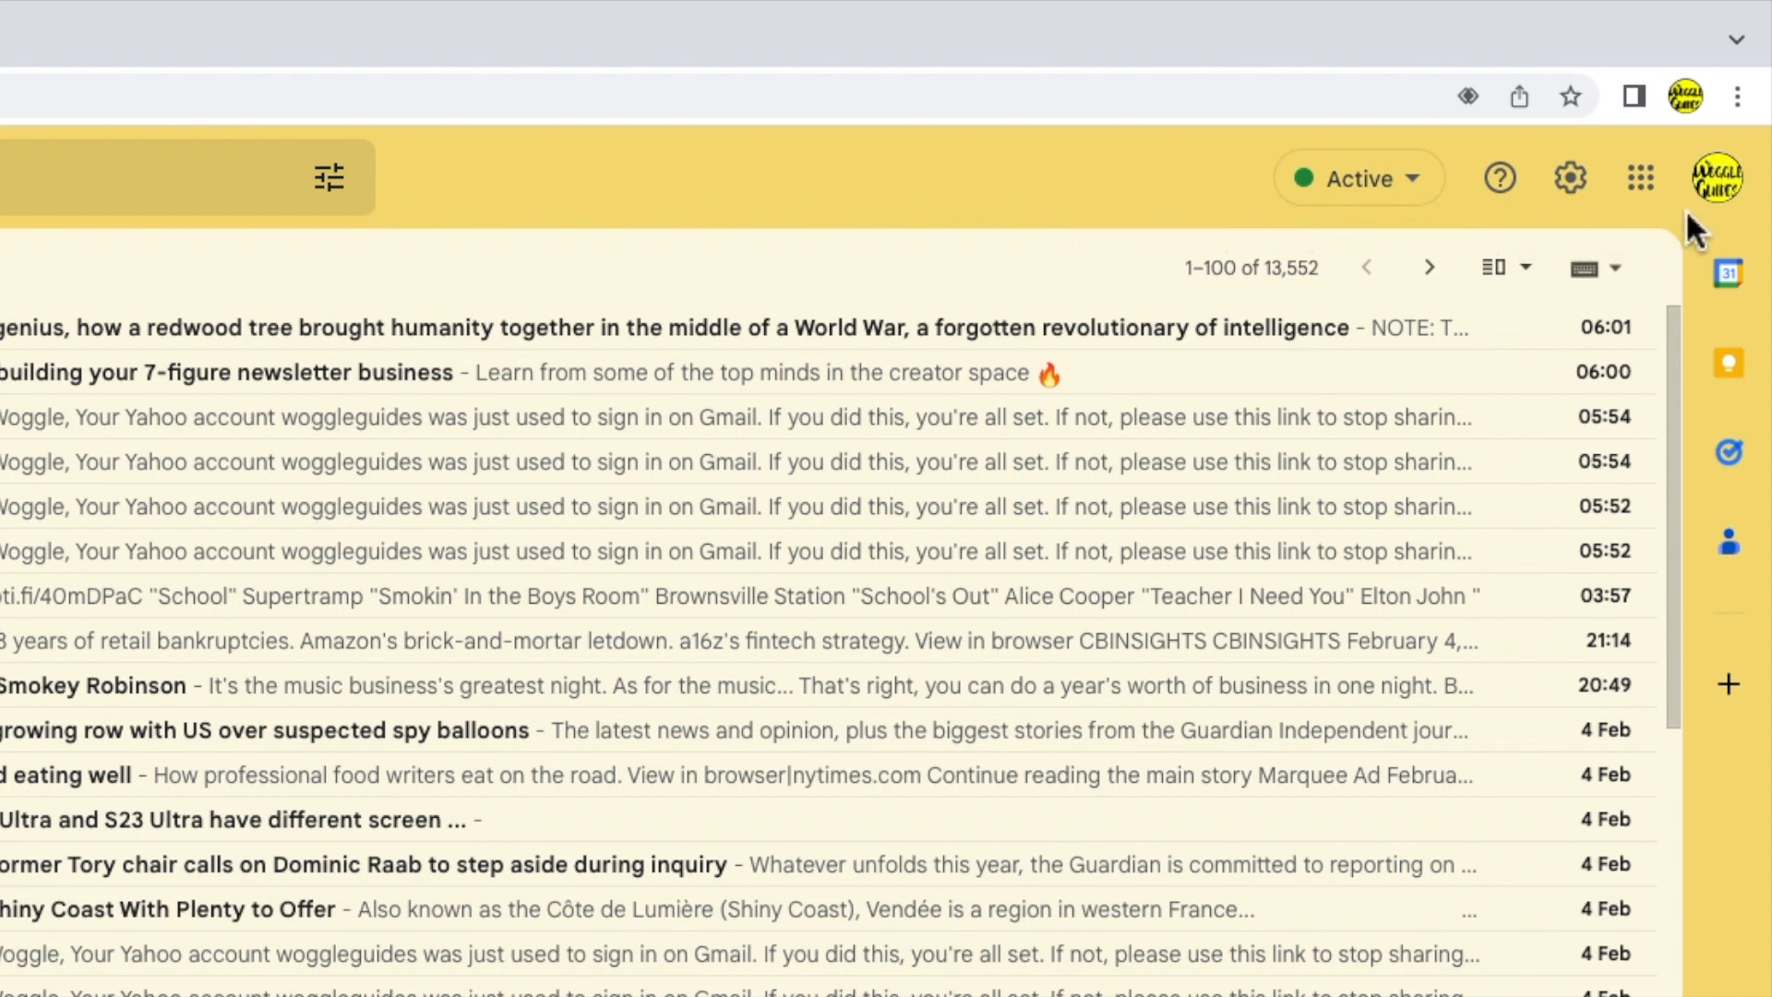
mouse_move(1716, 177)
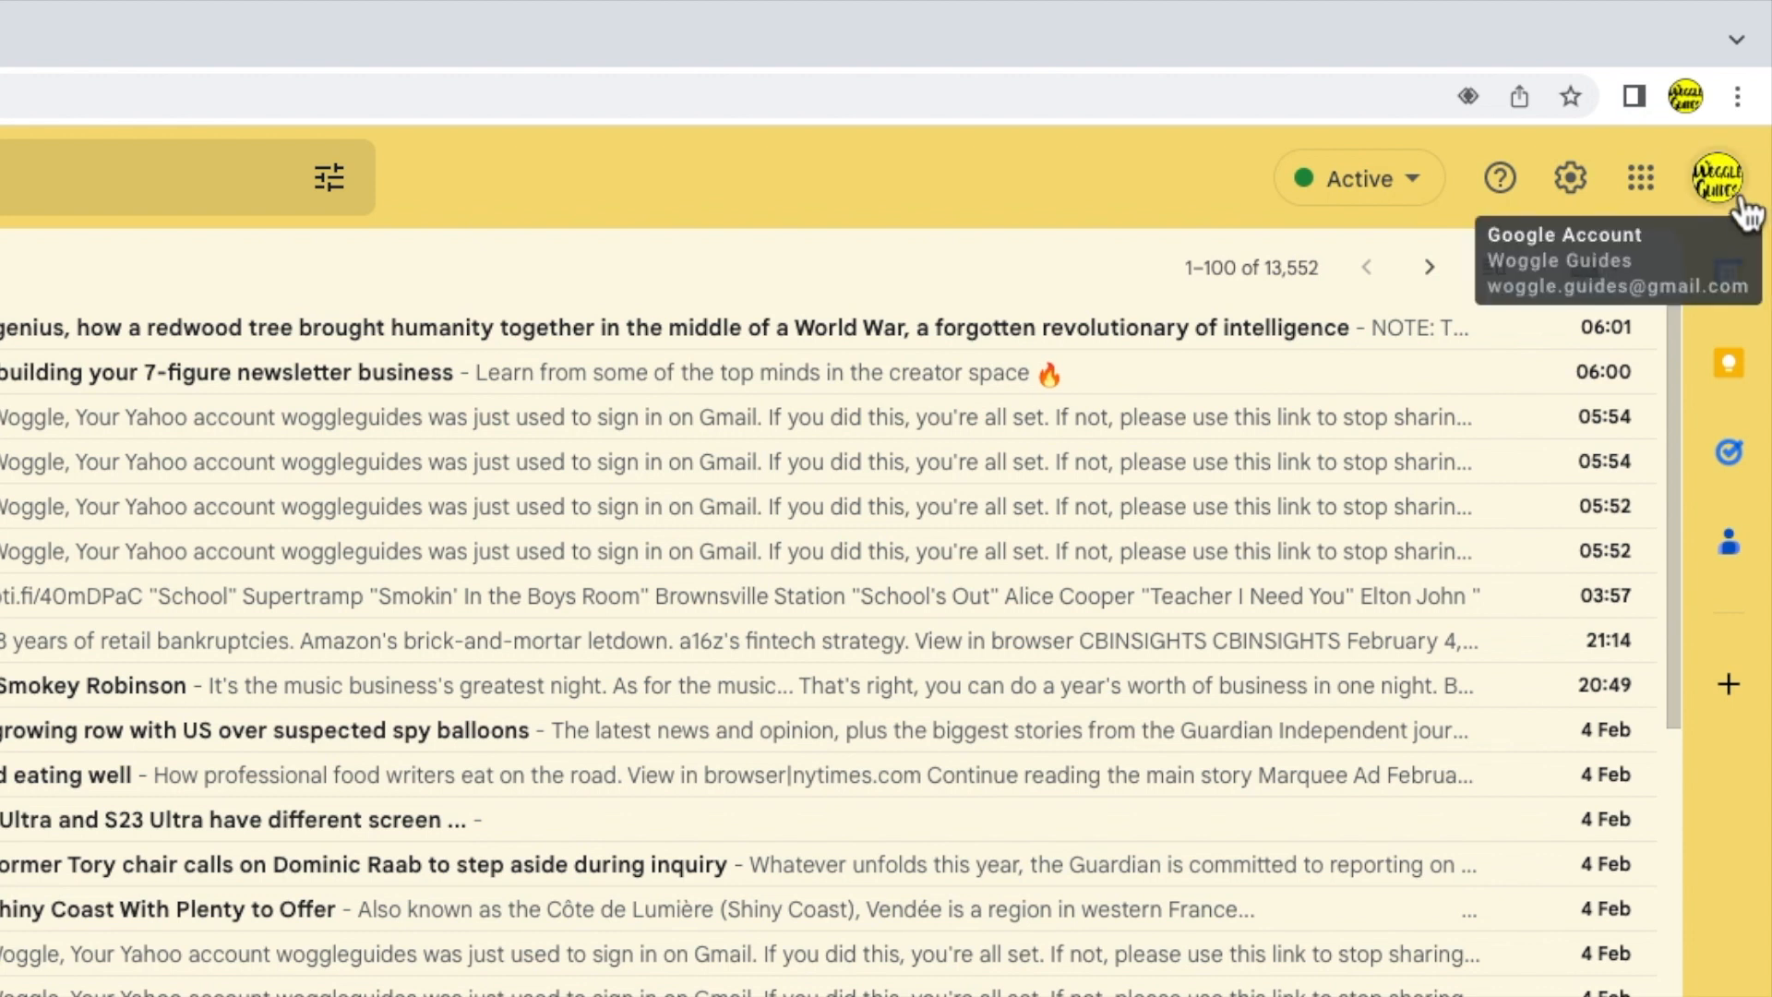
Open the account menu from the profile picture at the top right
click(1716, 178)
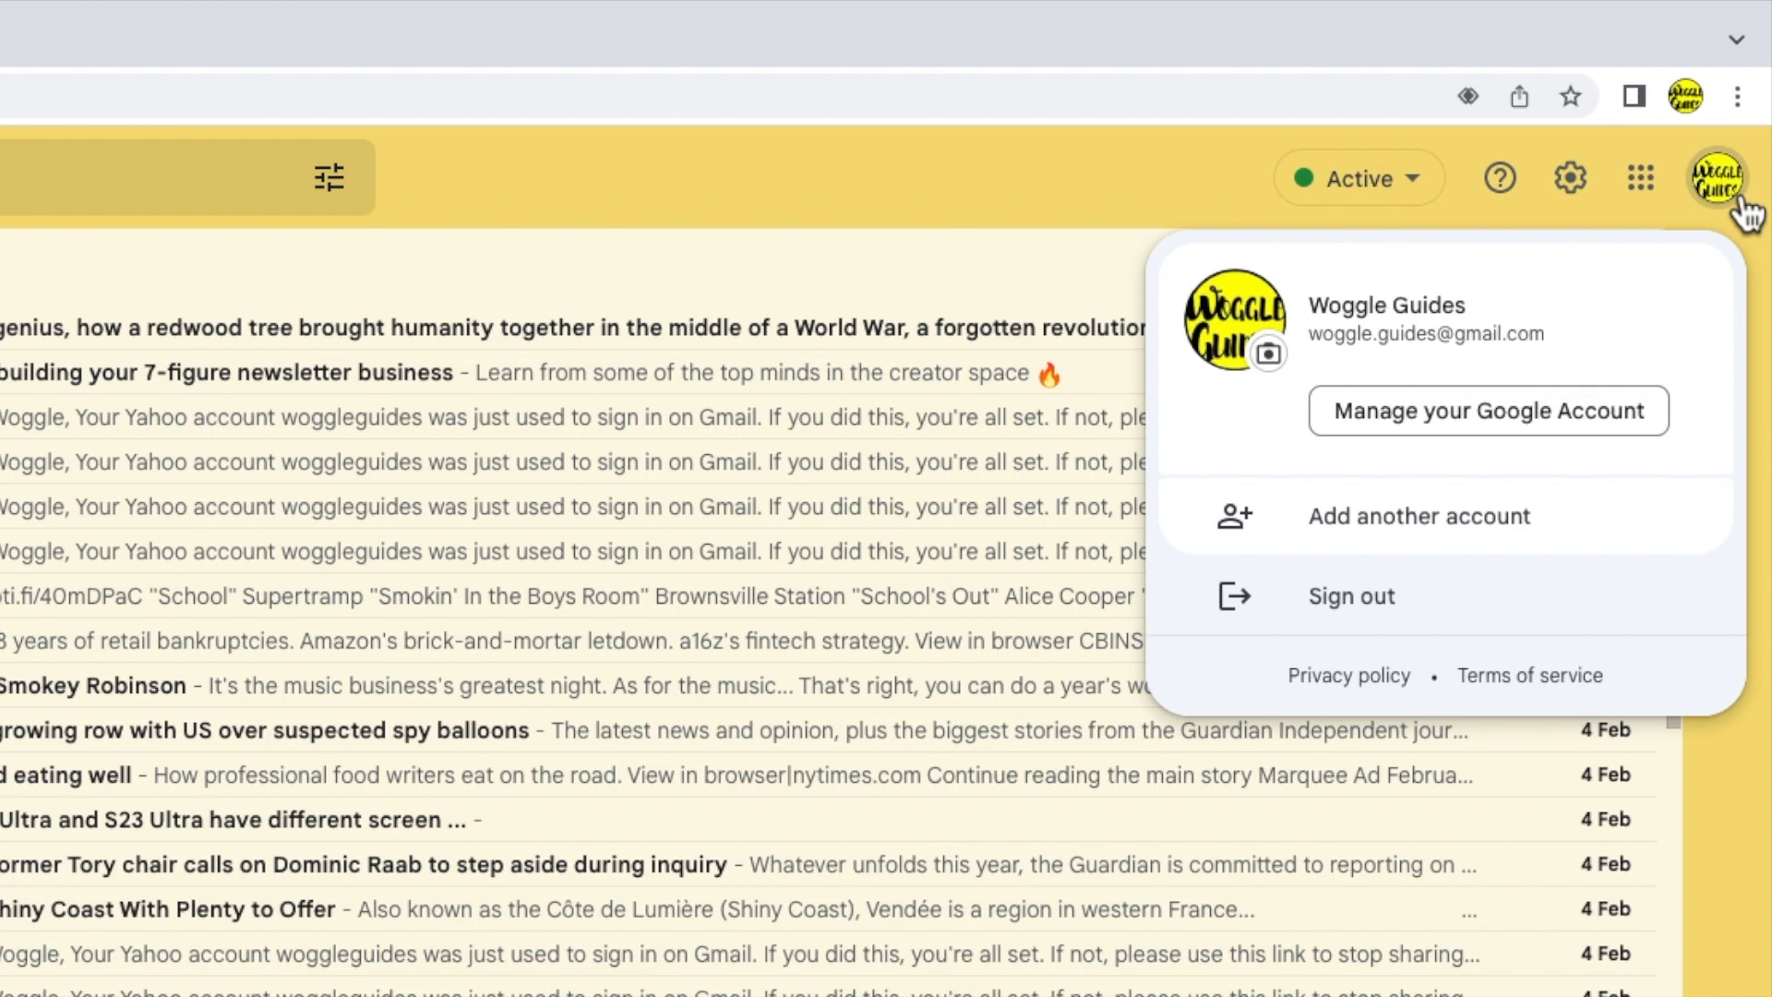
mouse_move(1712, 436)
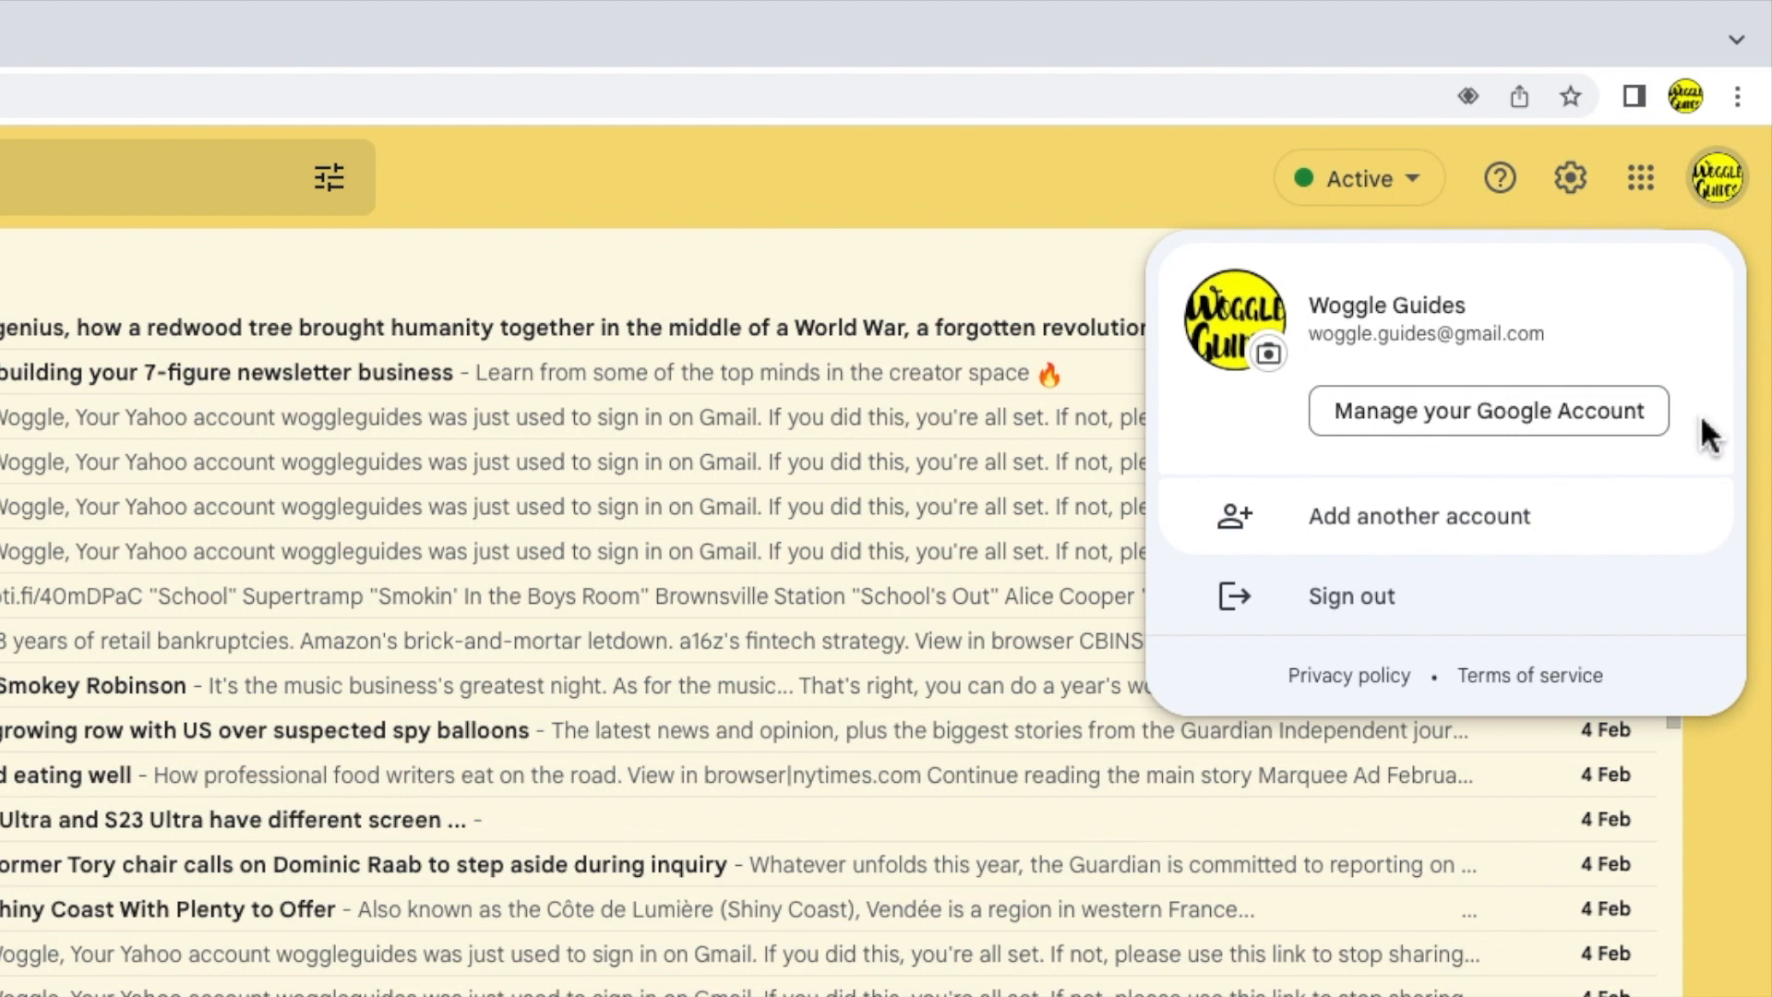
mouse_move(1419, 517)
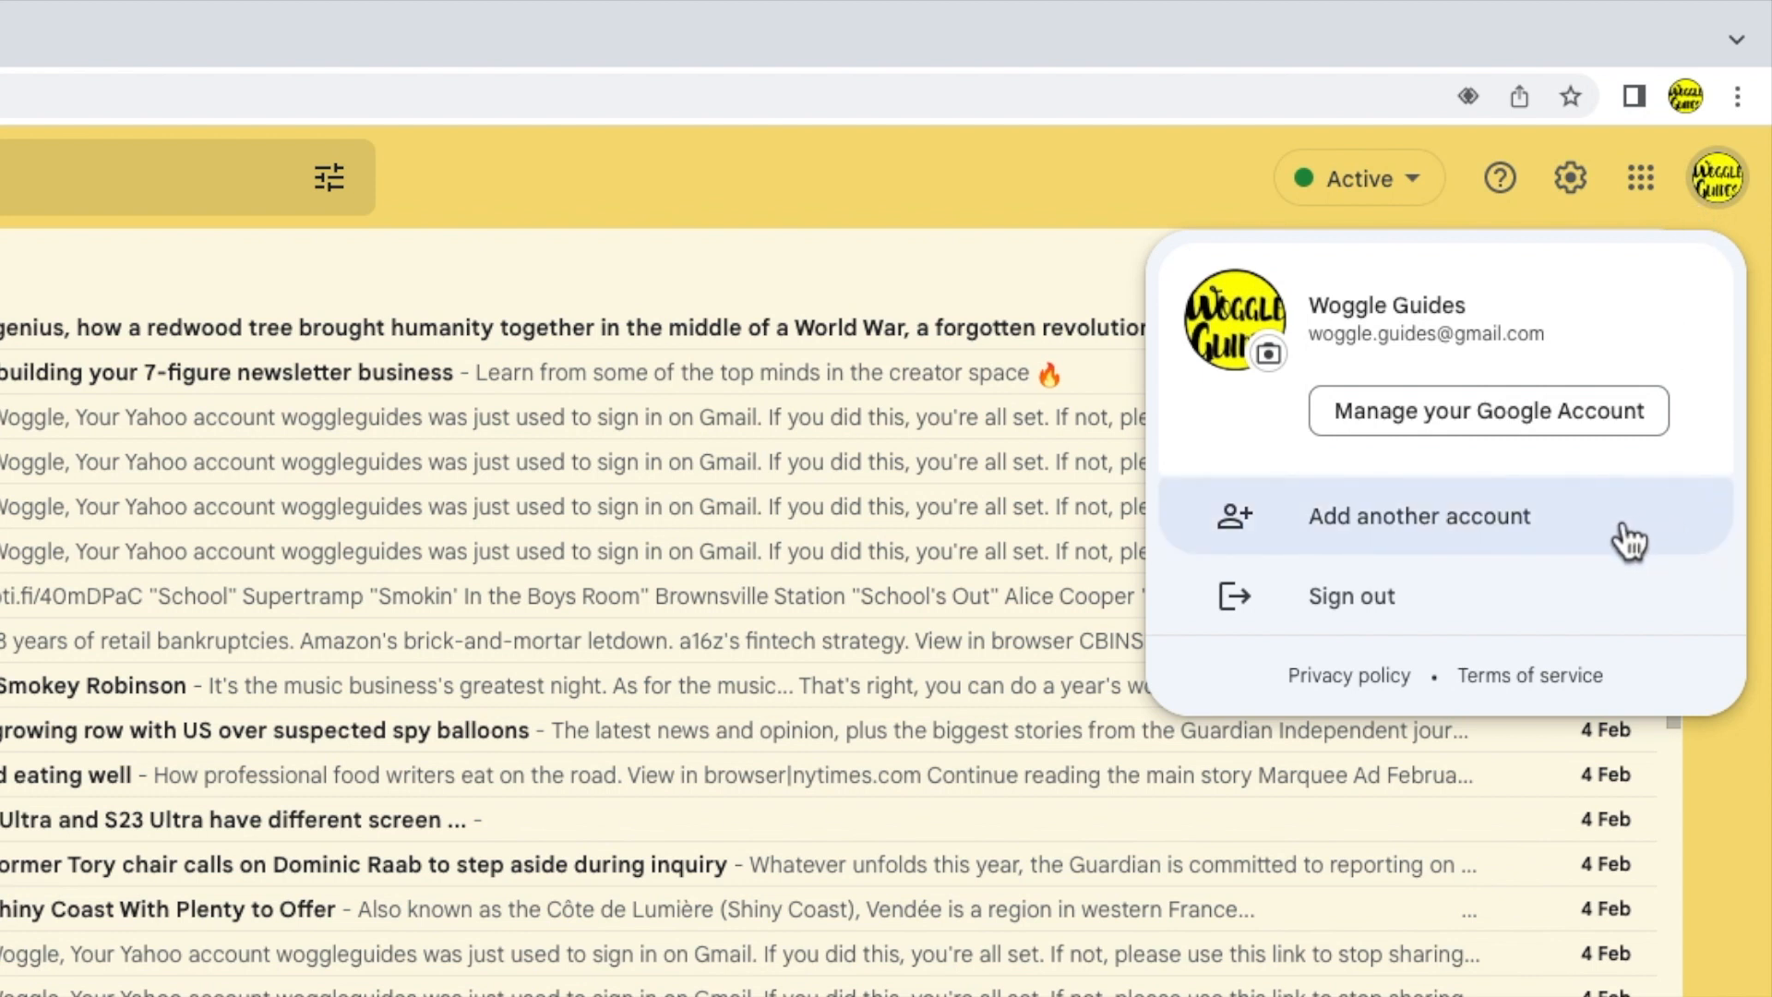
click(1419, 517)
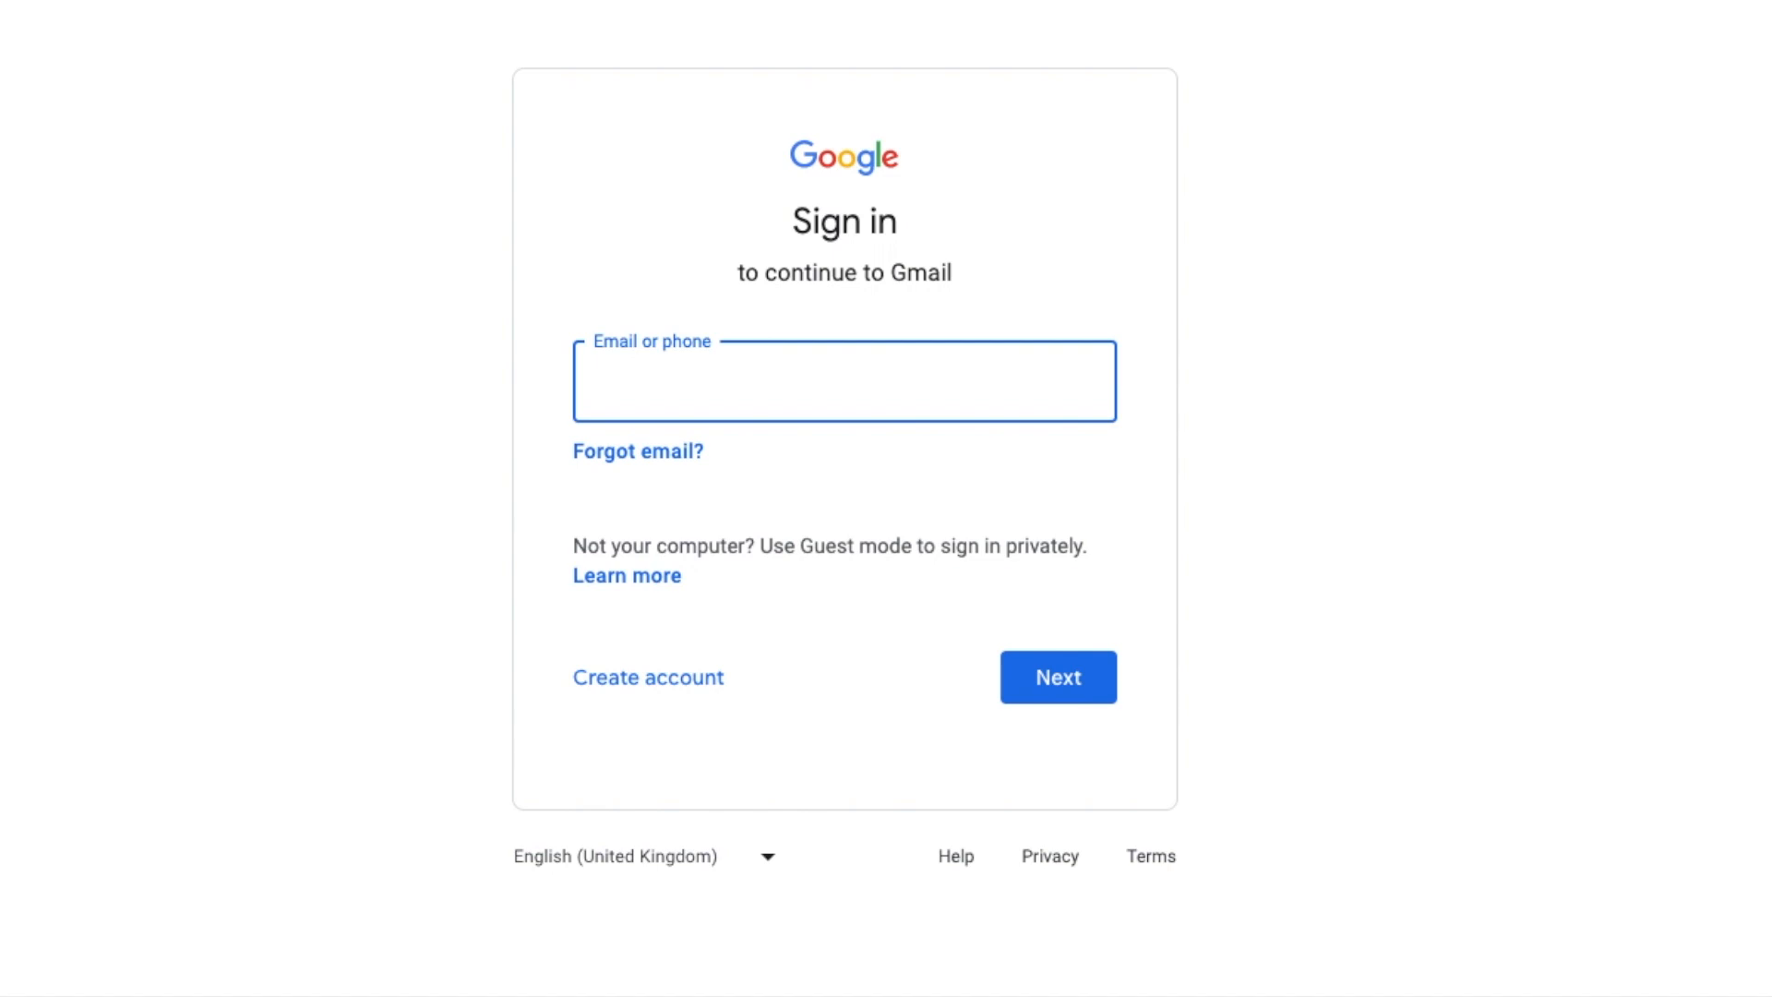
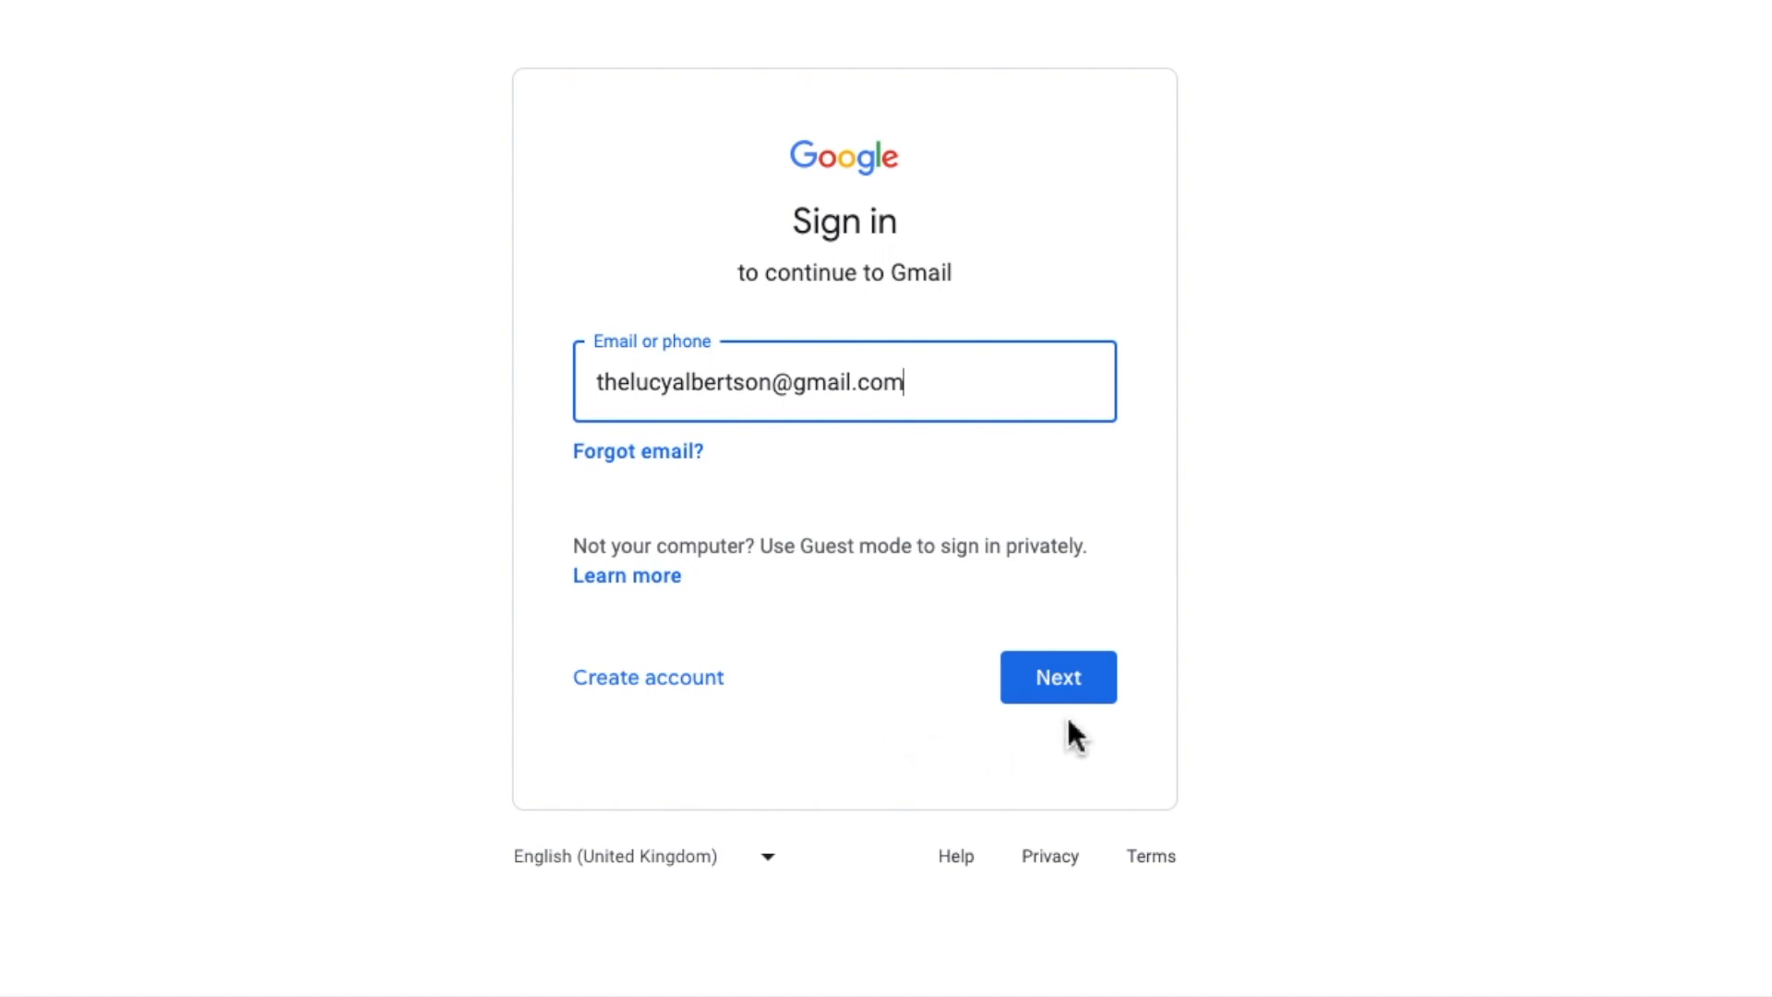
click(1056, 675)
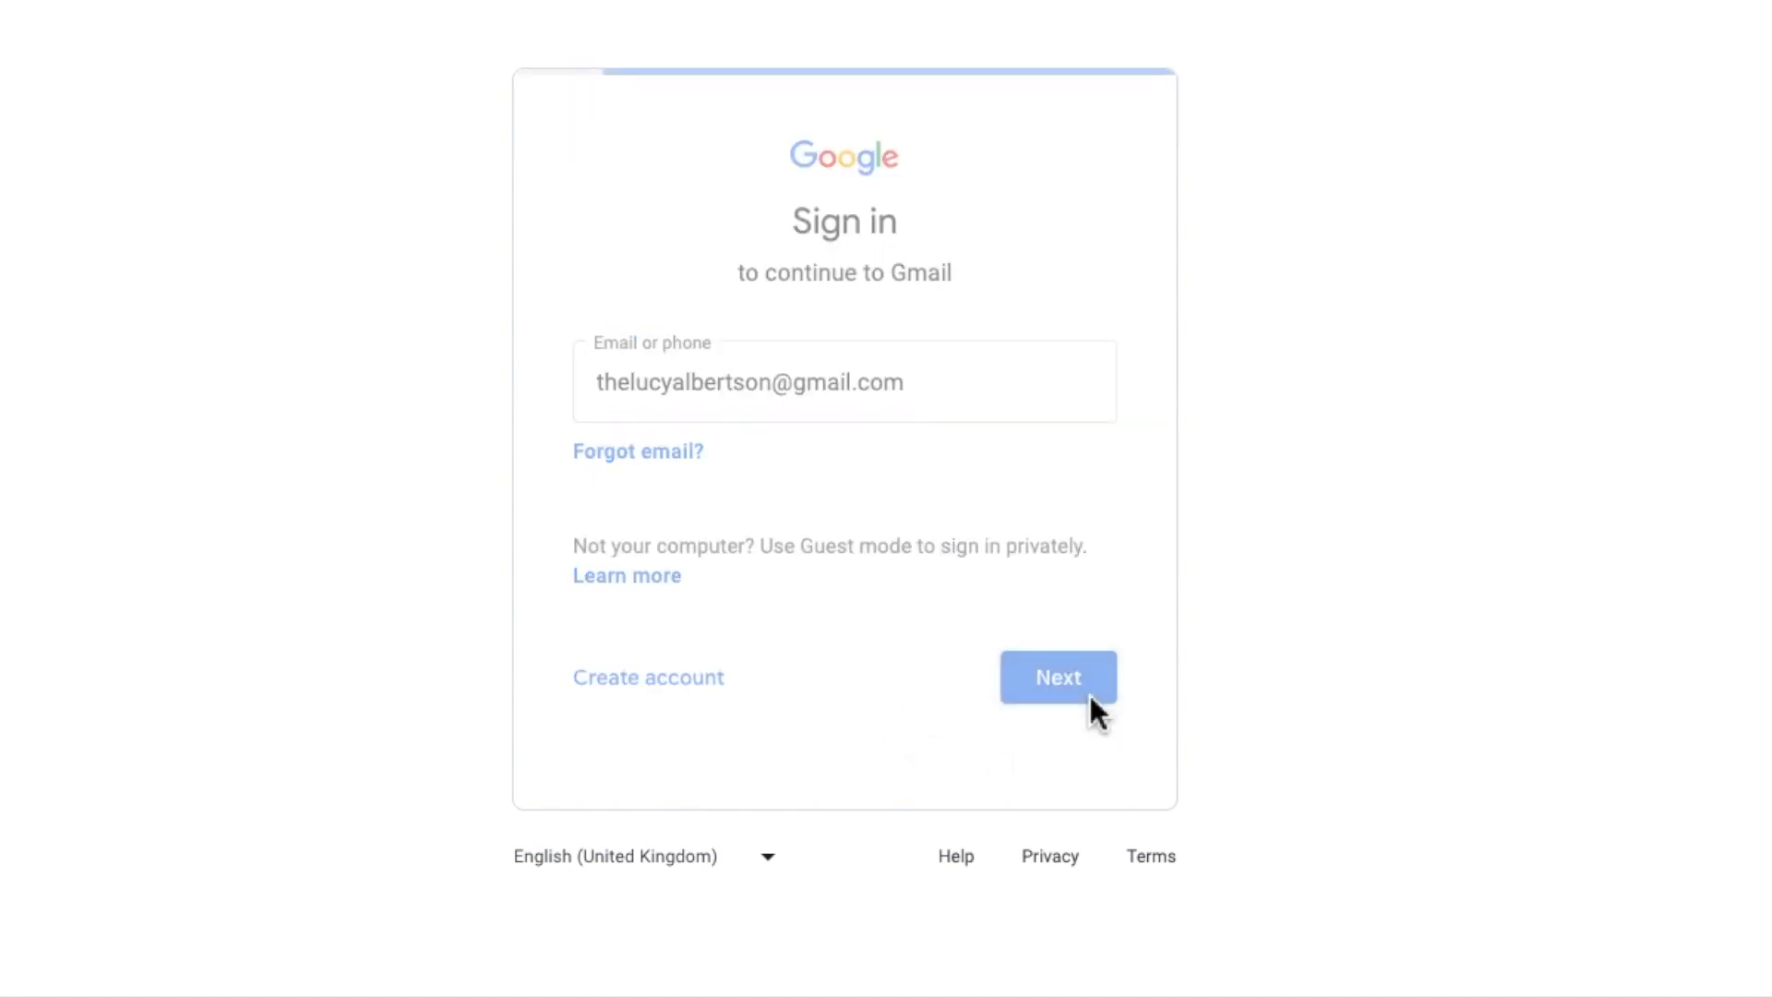
Enter the second account's password and submit it to sign in
click(1057, 675)
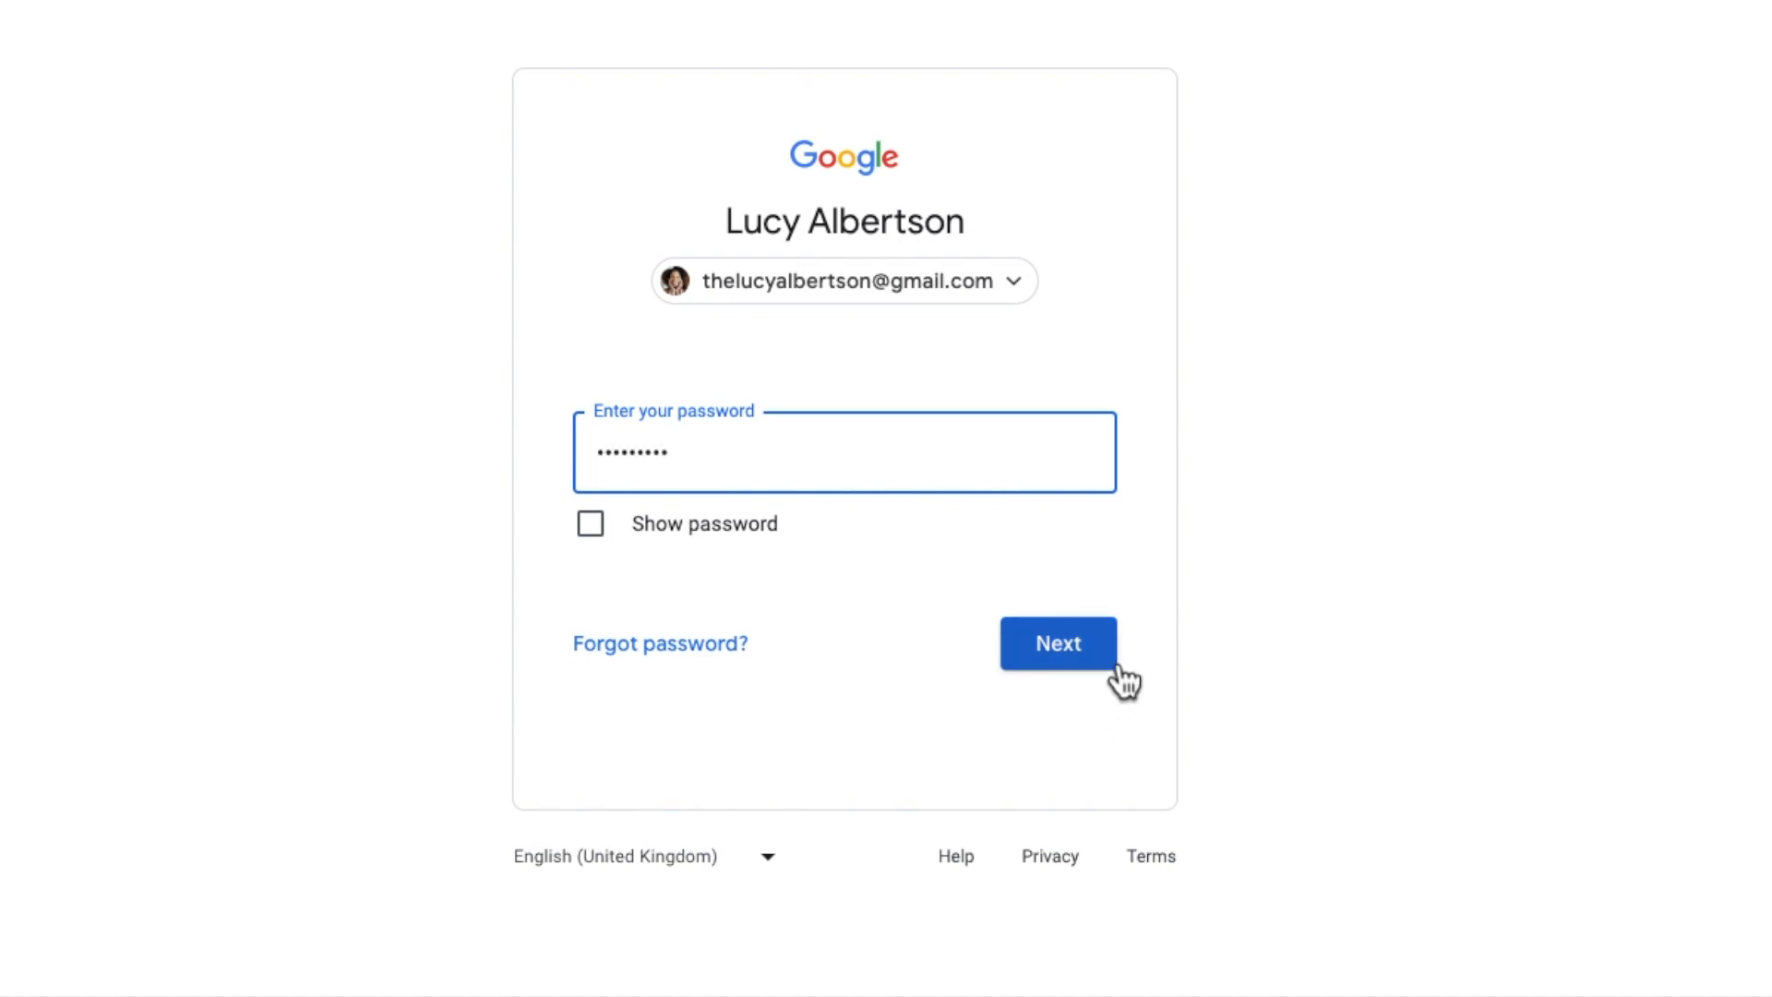
click(1057, 642)
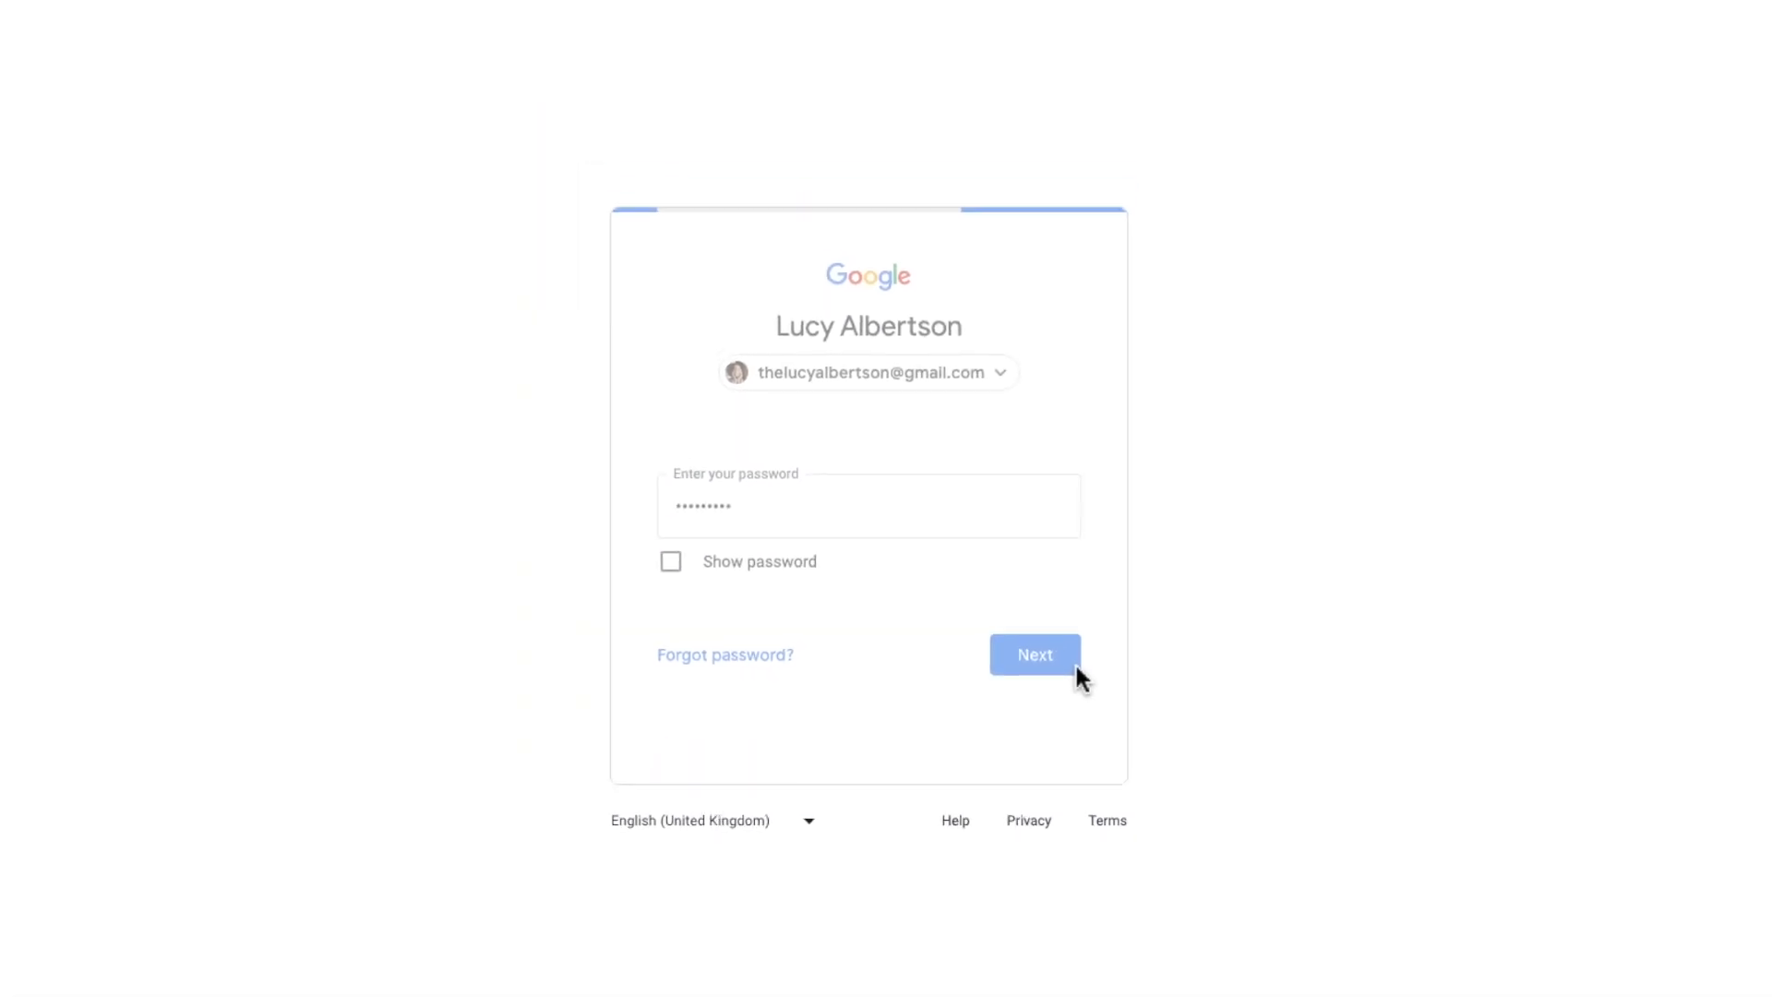
click(1032, 654)
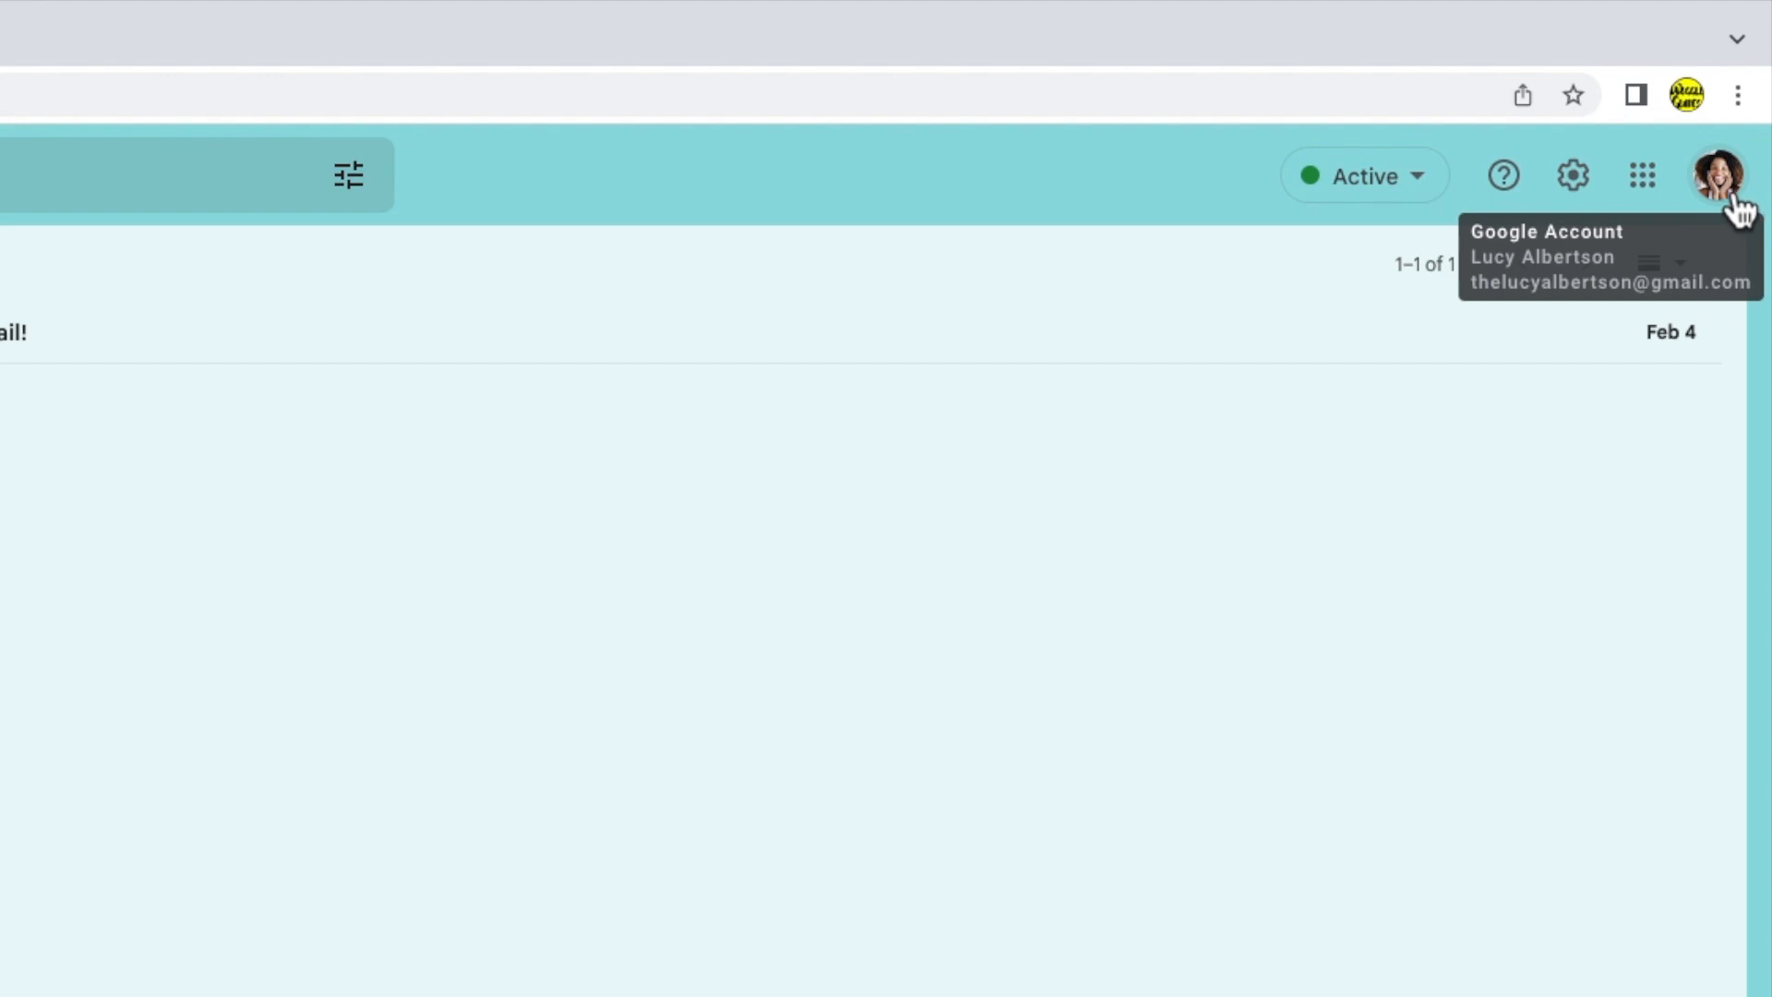
Open the new account's profile menu to see both signed-in accounts
click(1717, 176)
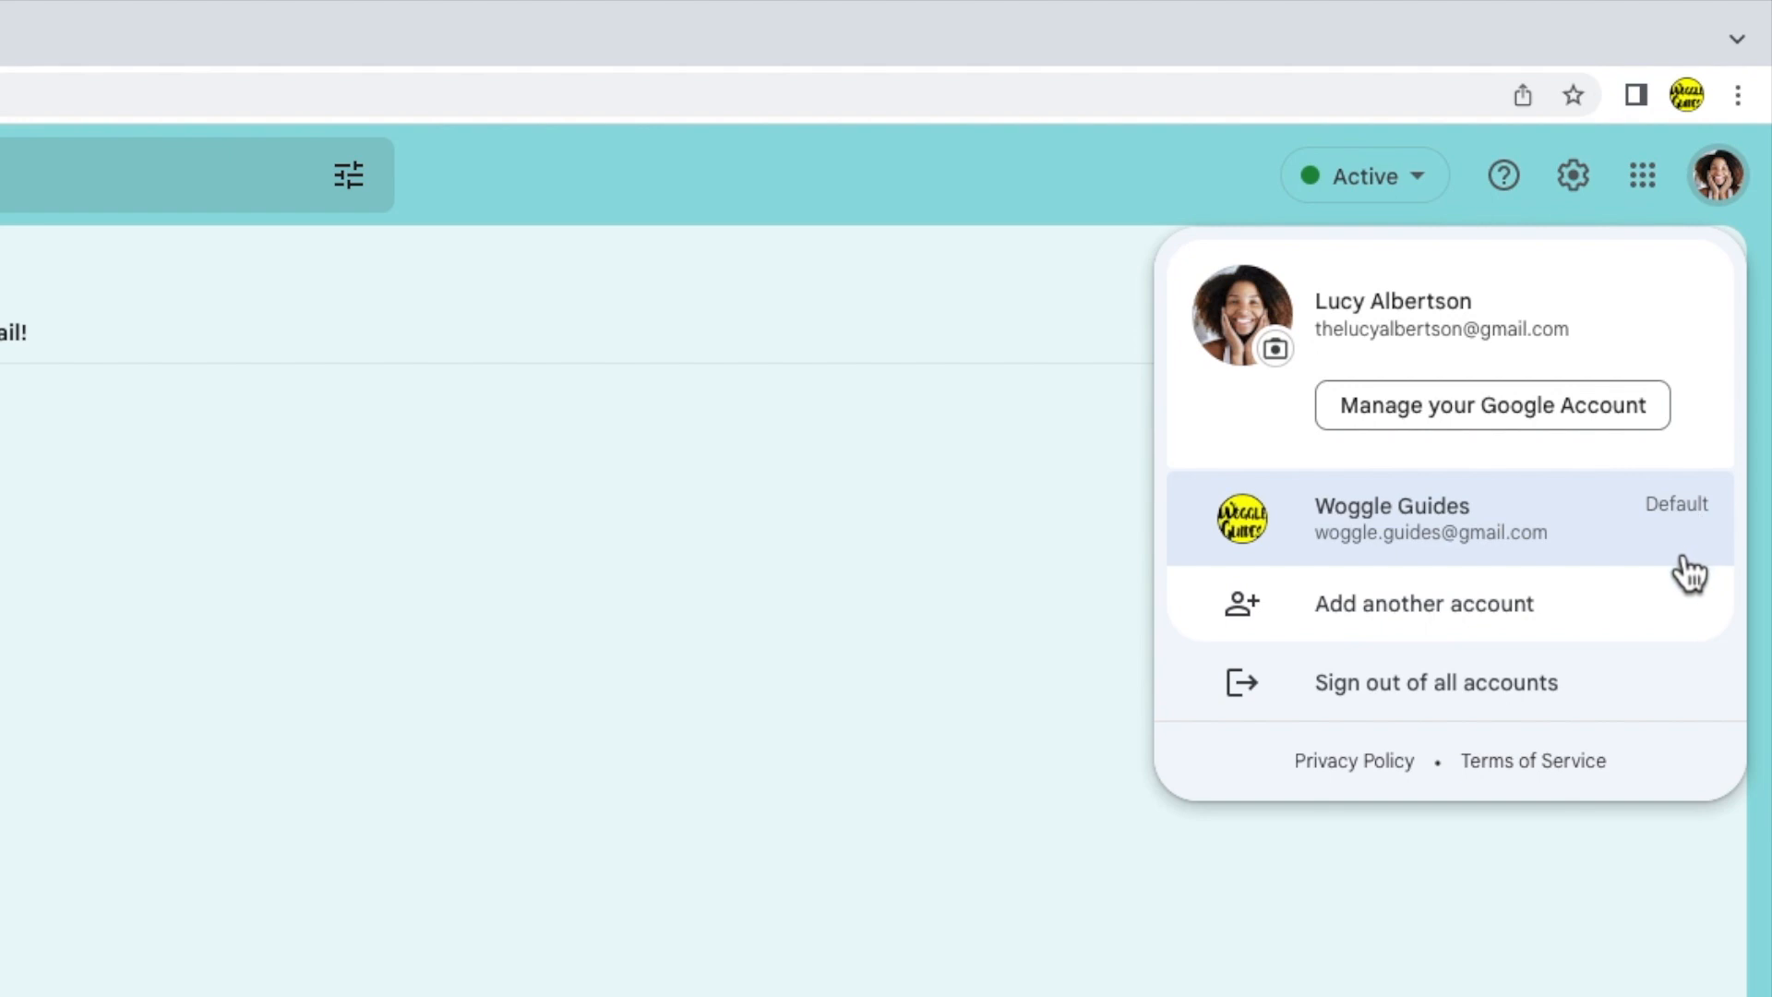
mouse_move(1686, 573)
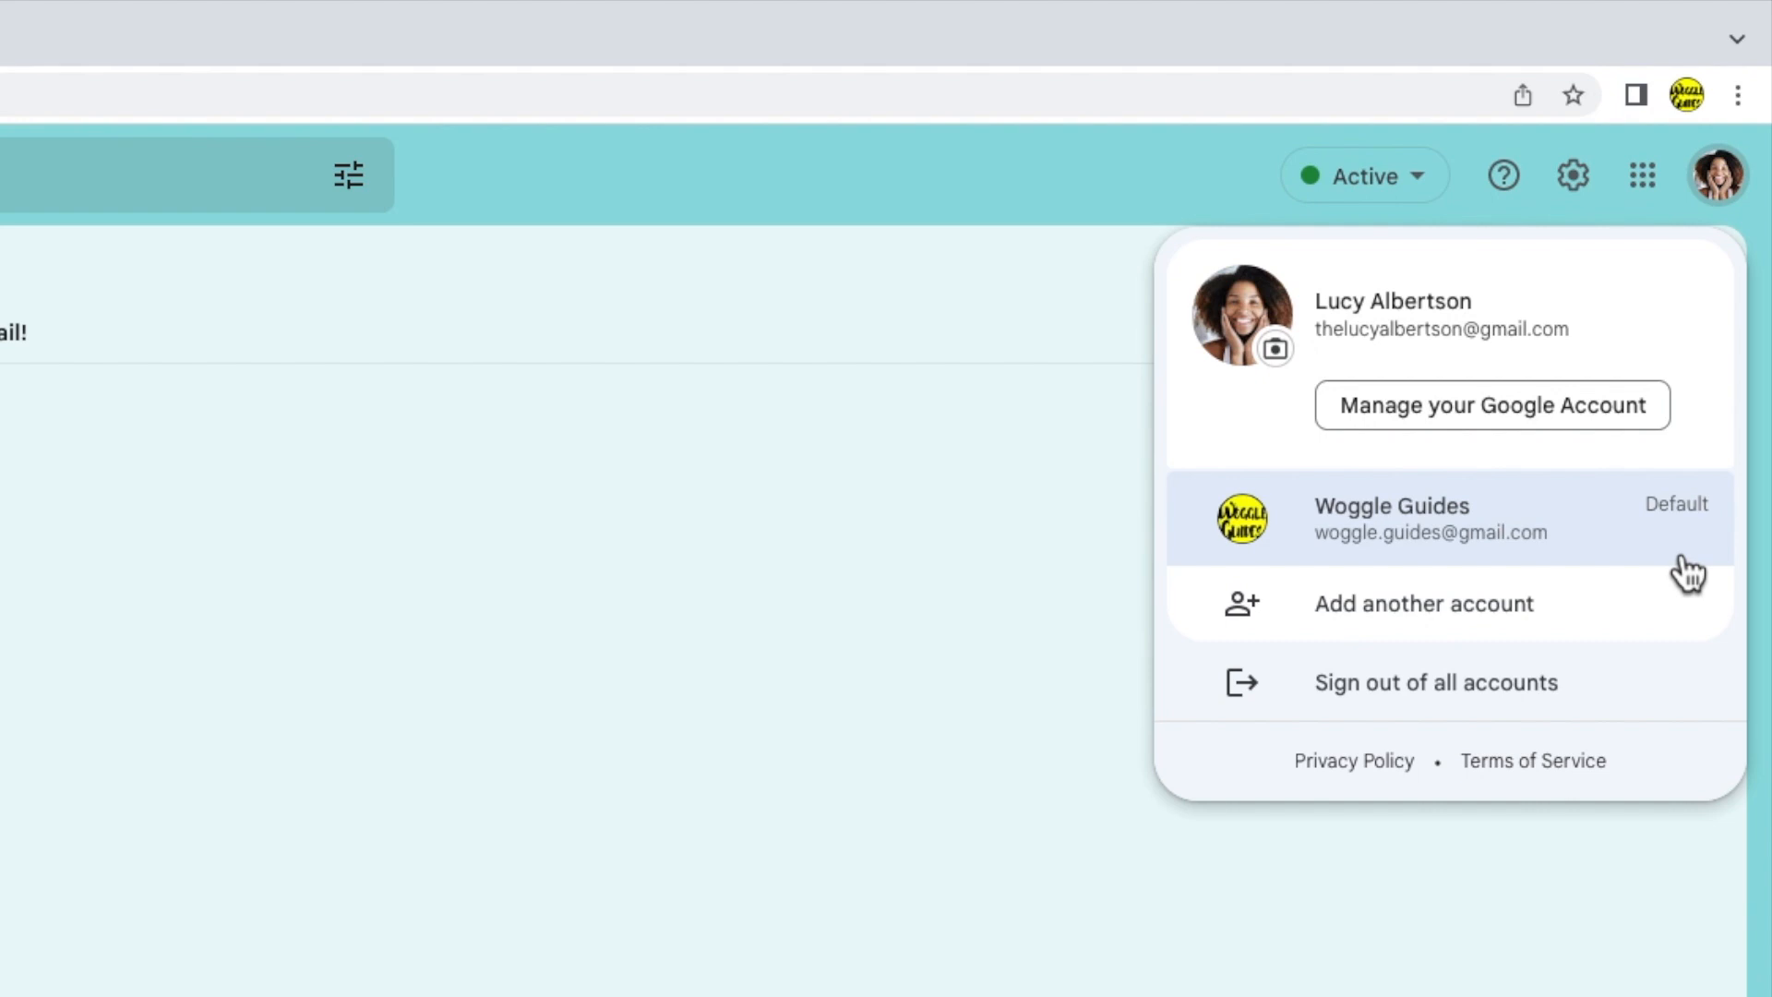
Select the account marked Default to return to its inbox
click(1428, 518)
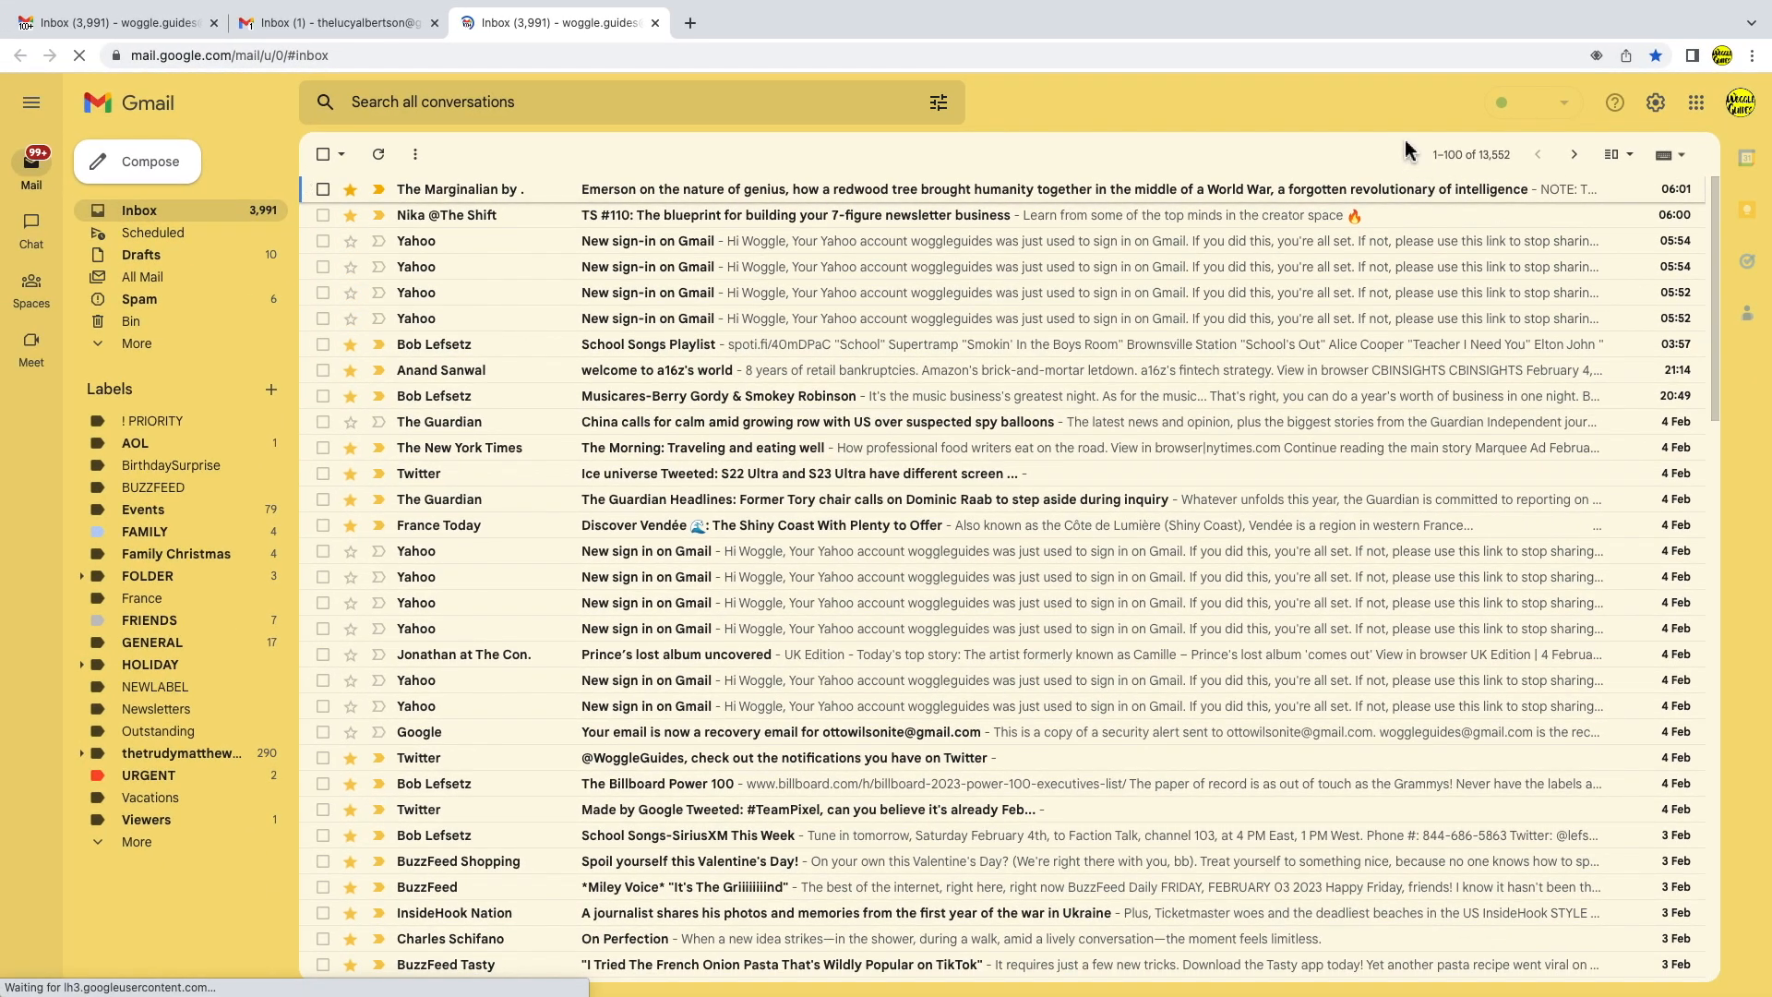